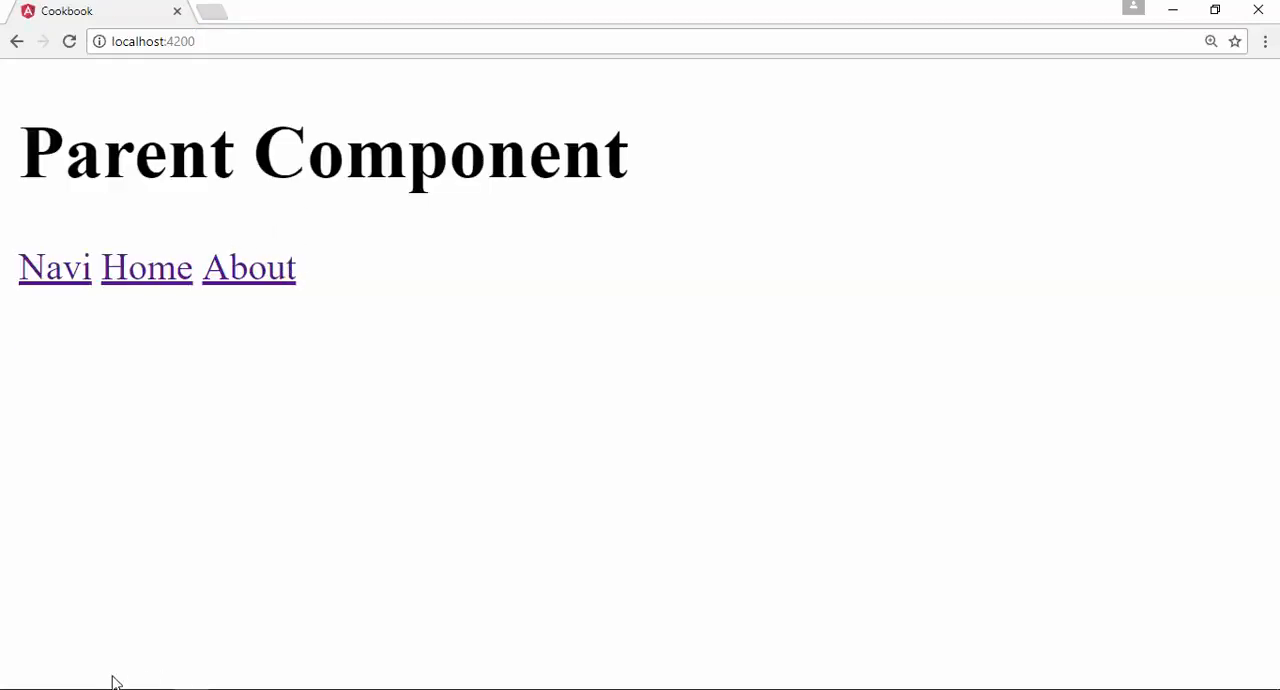
mouse_move(390, 264)
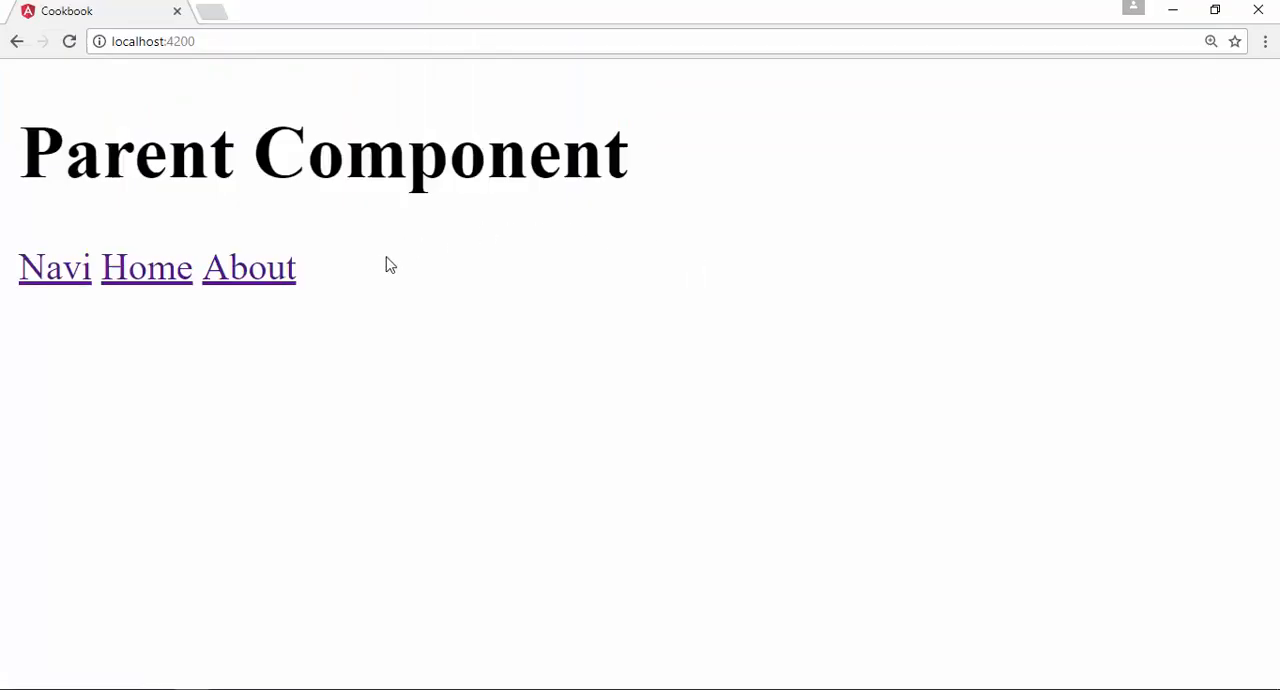
mouse_move(376, 266)
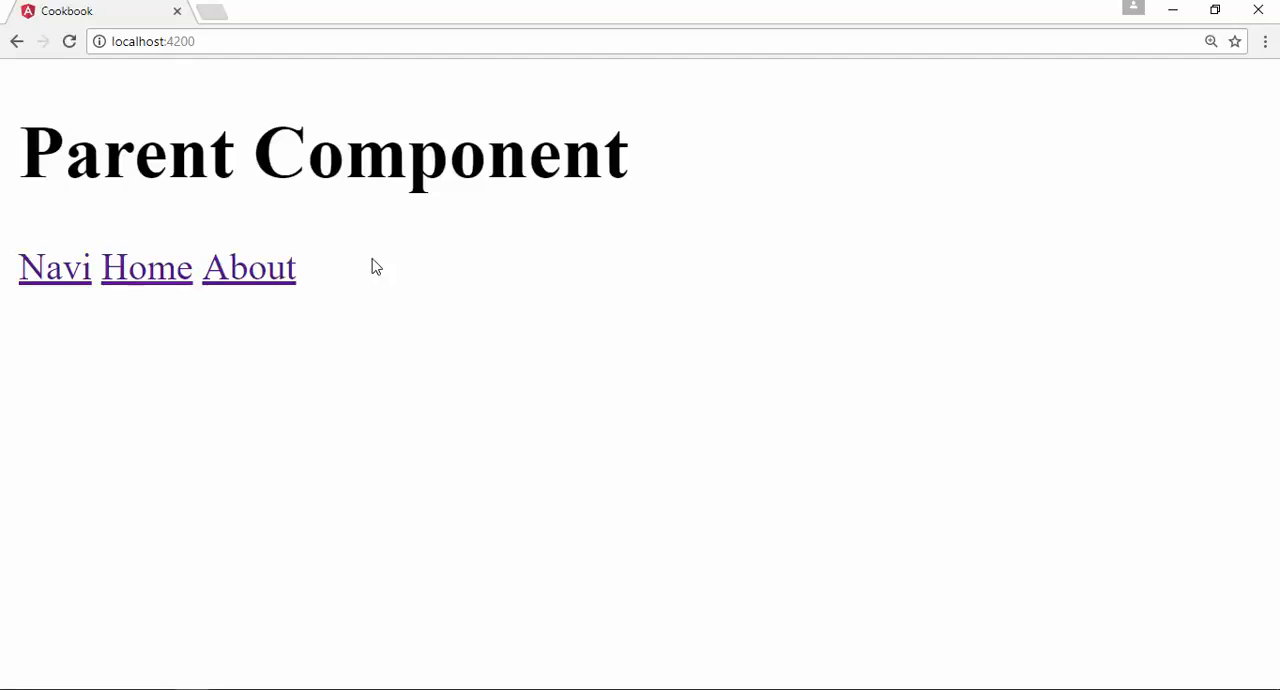
mouse_move(350, 280)
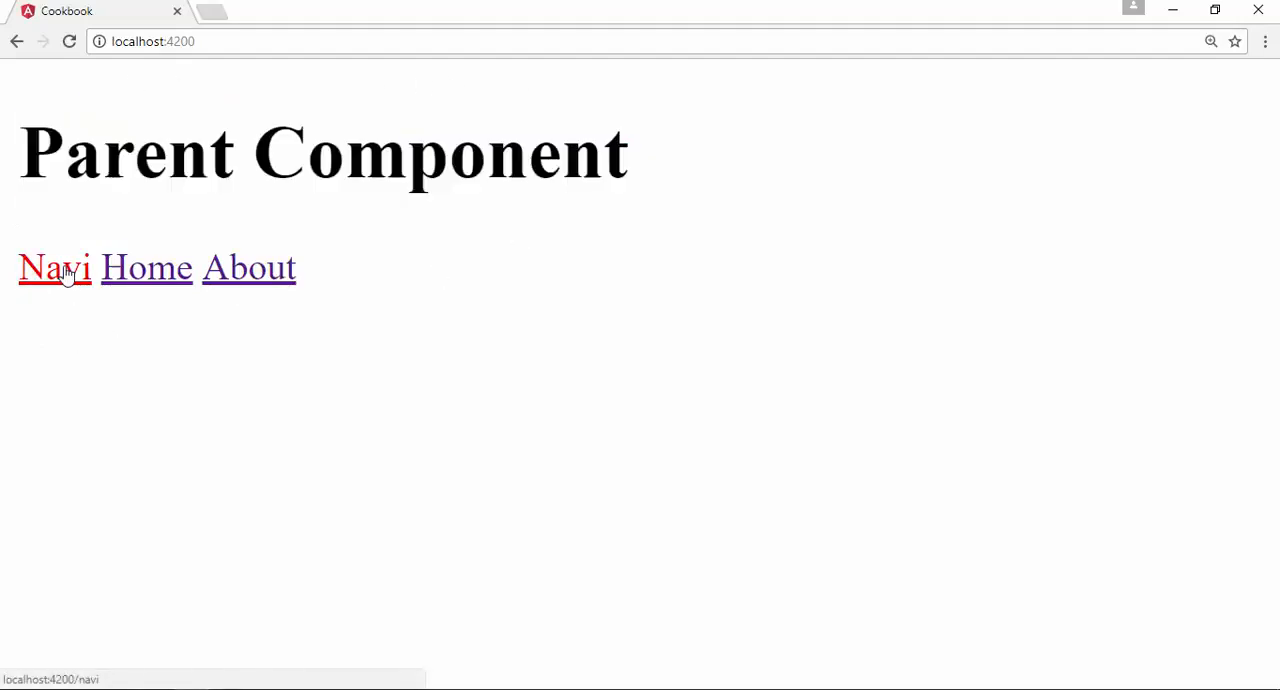
- Alternate between the Navi and Home links to swap their child components under Parent Component
click(54, 268)
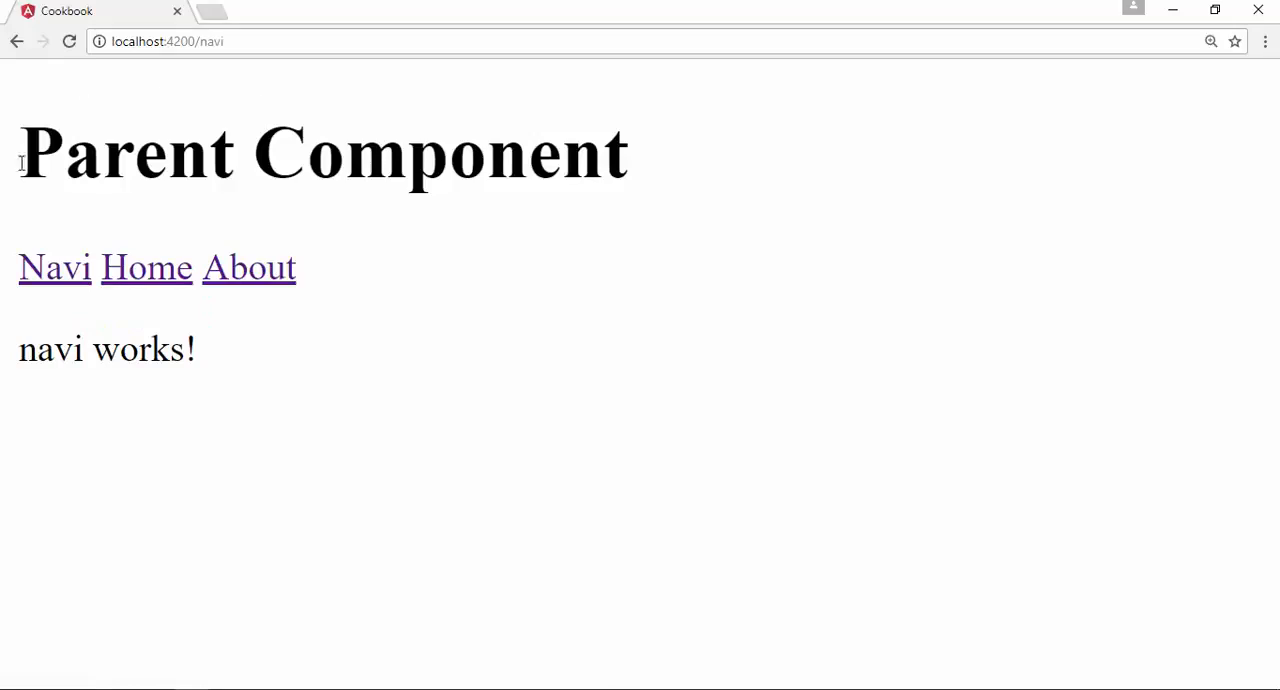
mouse_move(156, 368)
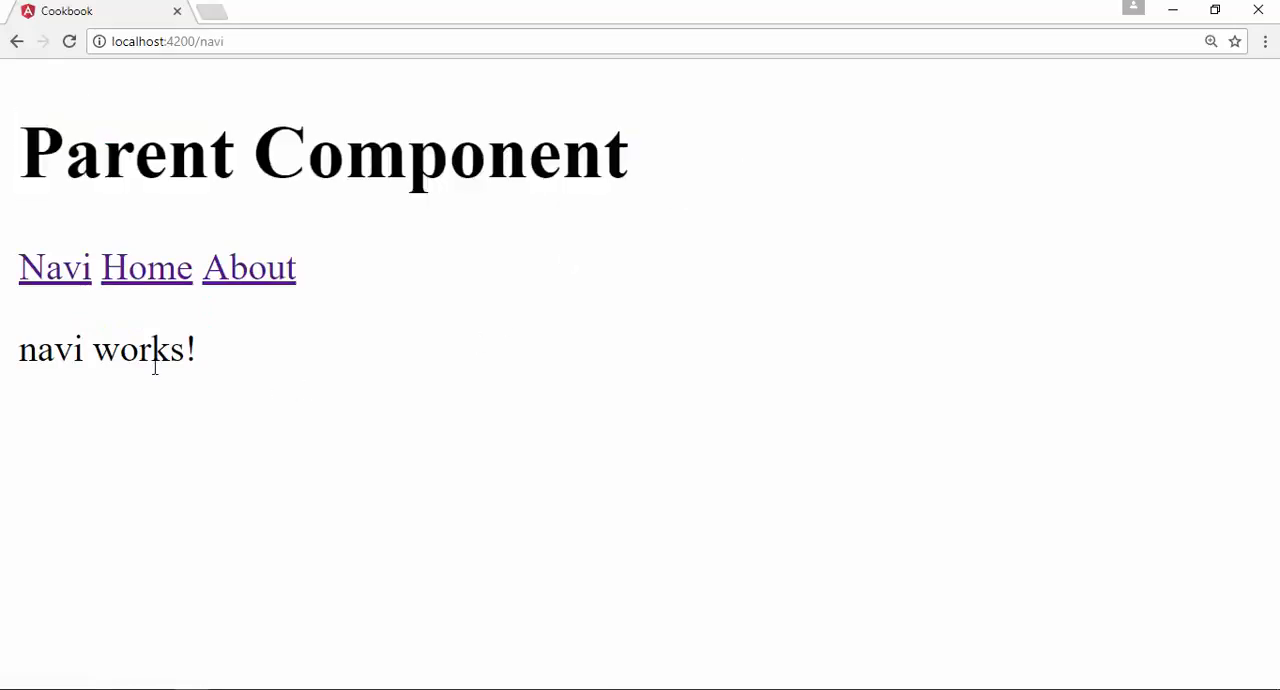
click(146, 268)
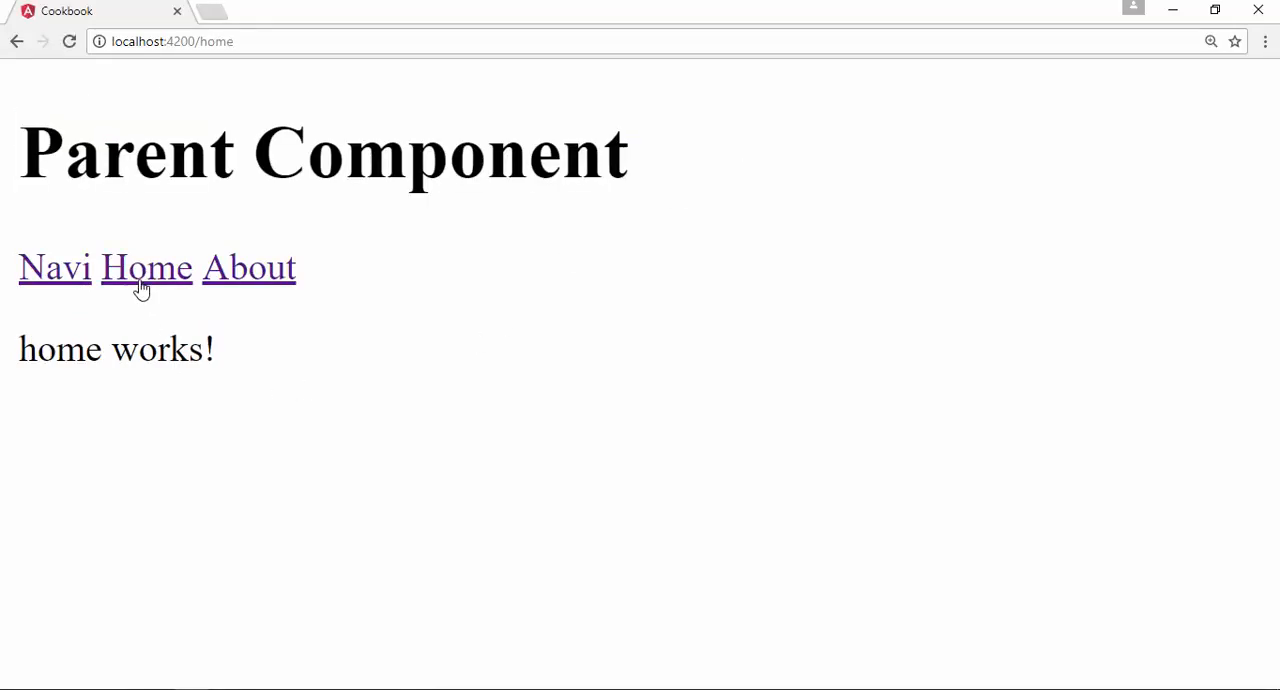
mouse_move(120, 284)
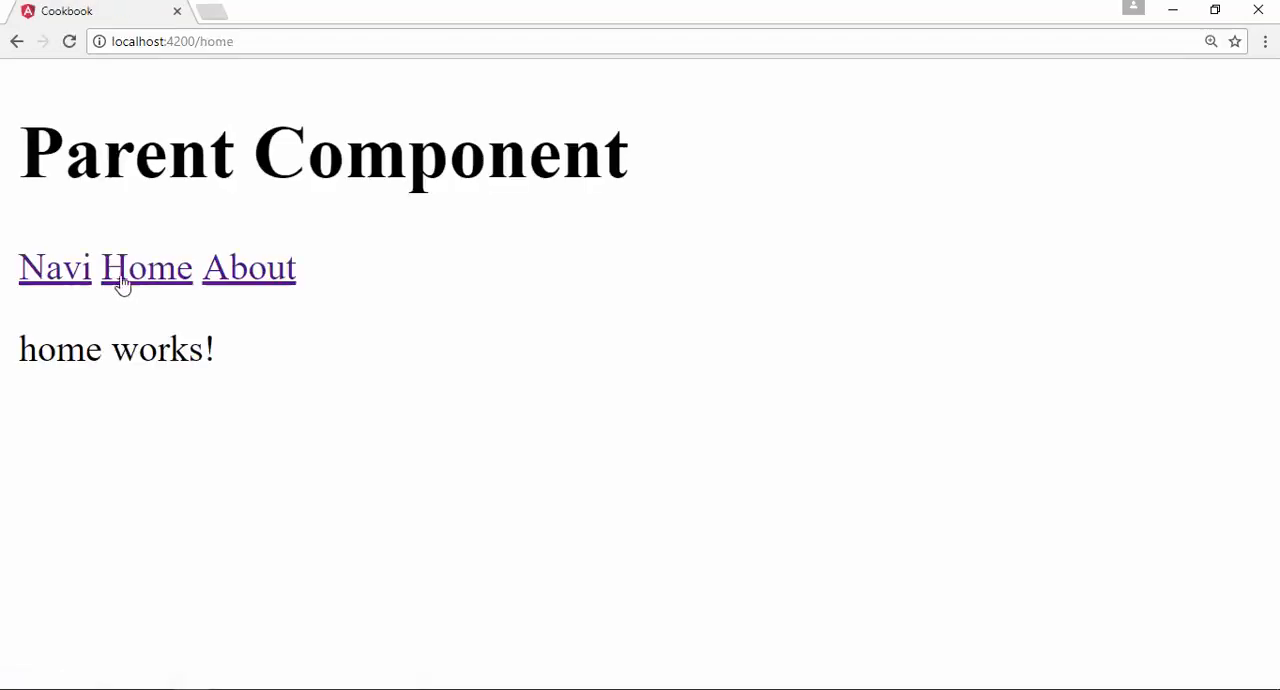
click(54, 268)
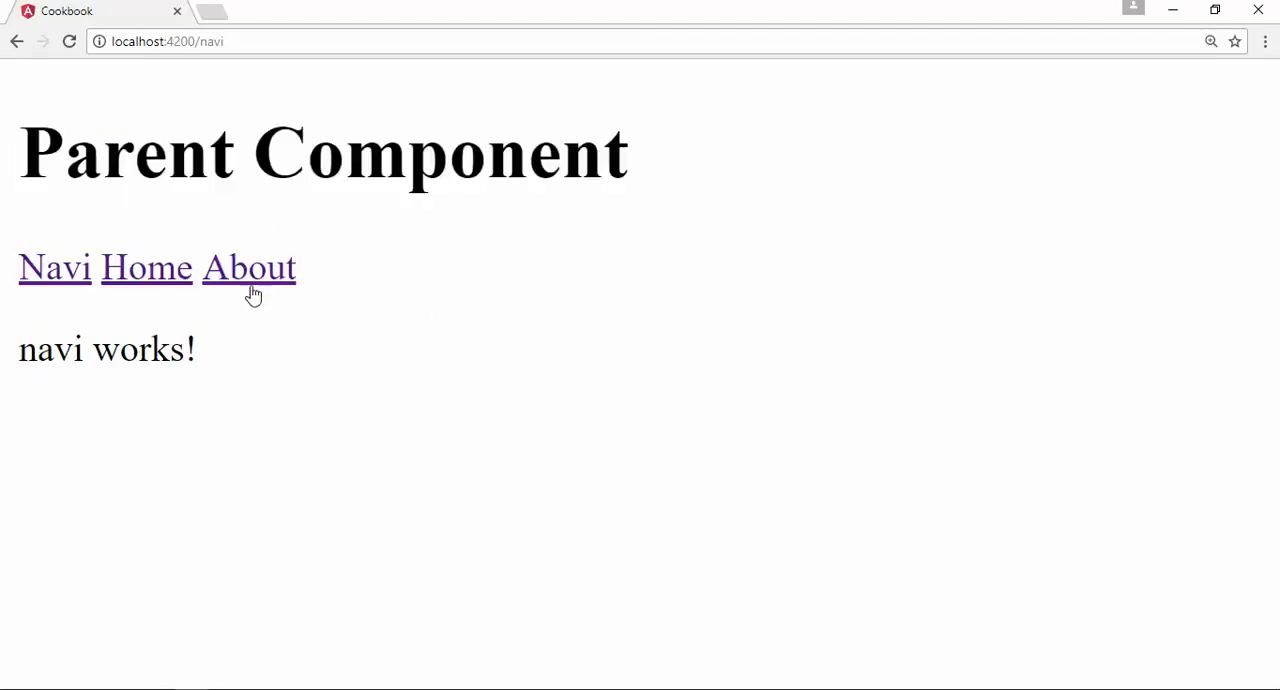
click(144, 268)
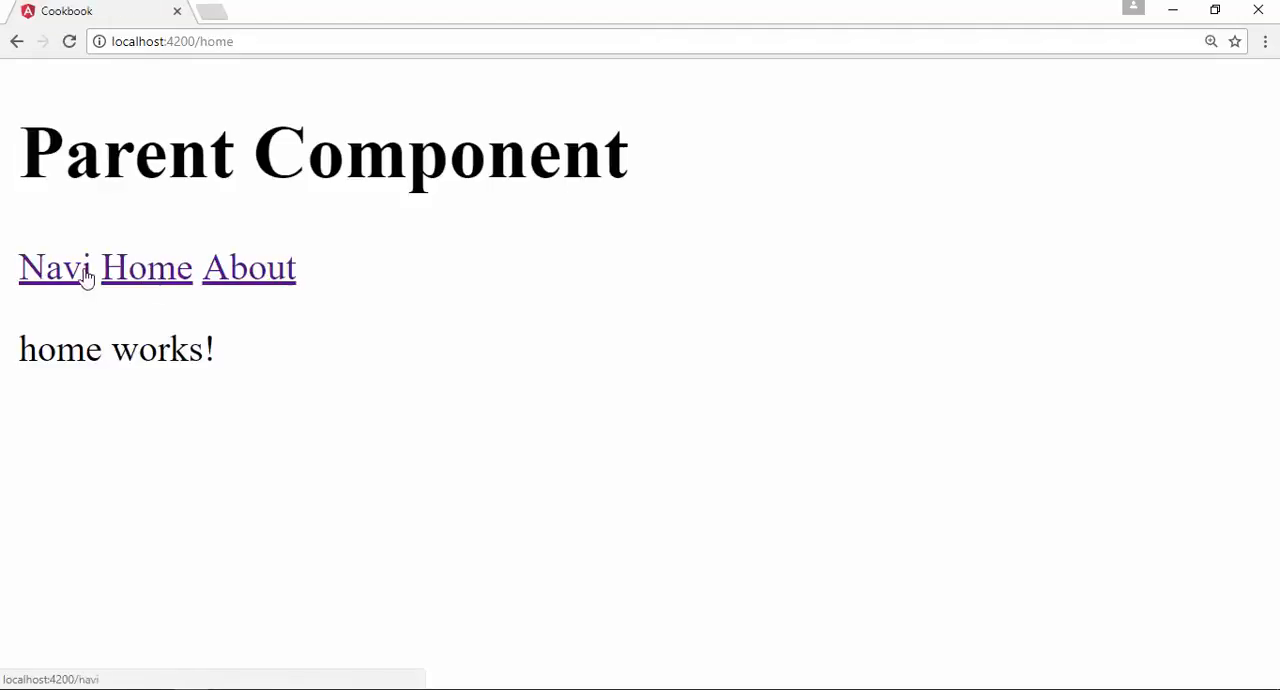
click(248, 268)
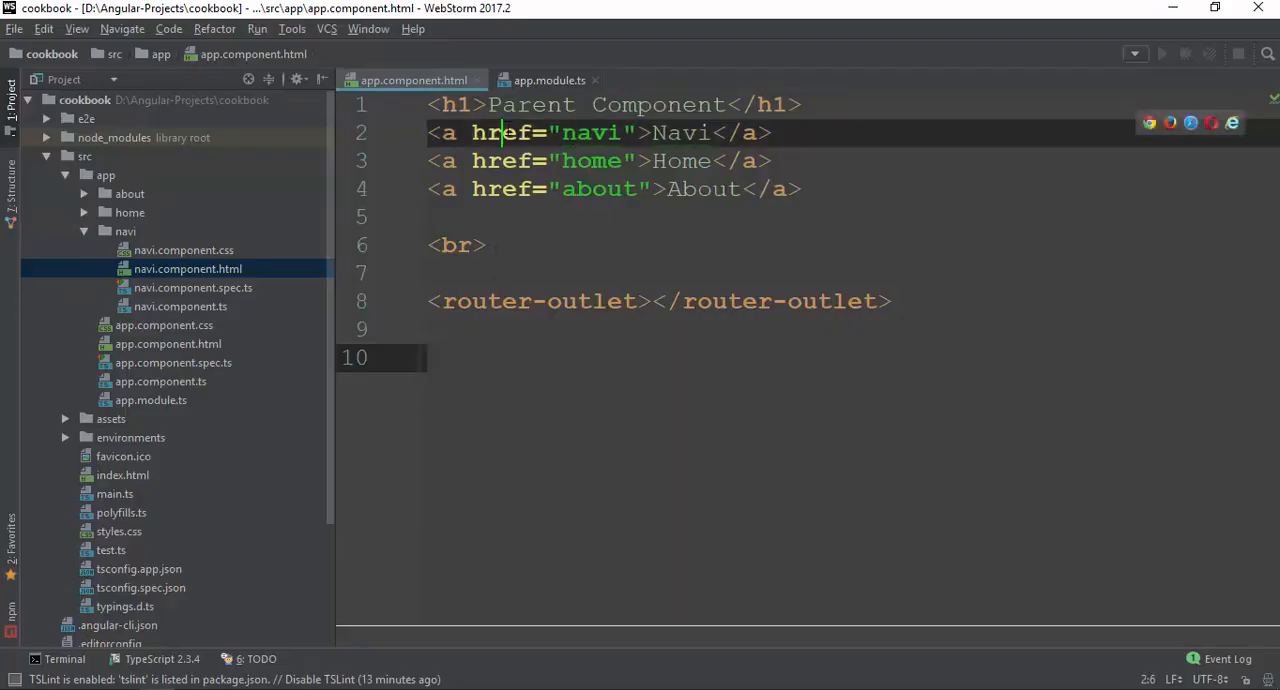
- Change the Navi, Home and About anchors in app.component.html from href to routerLink
text(router)
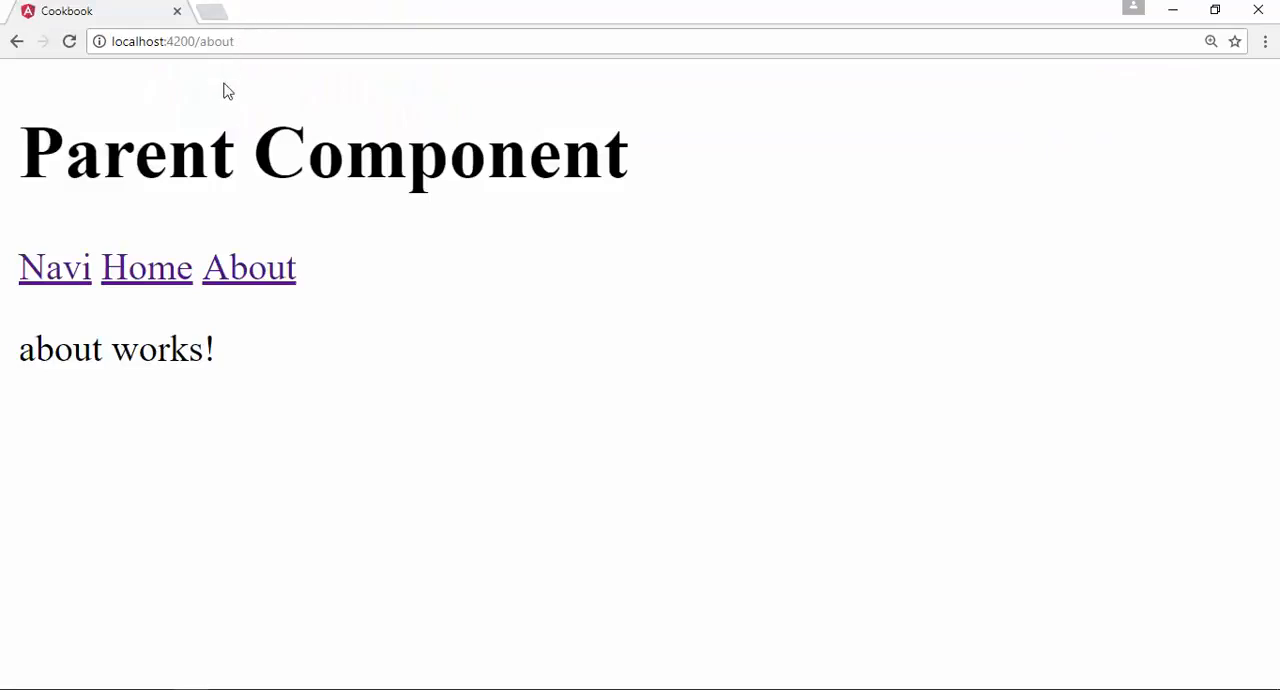
click(54, 268)
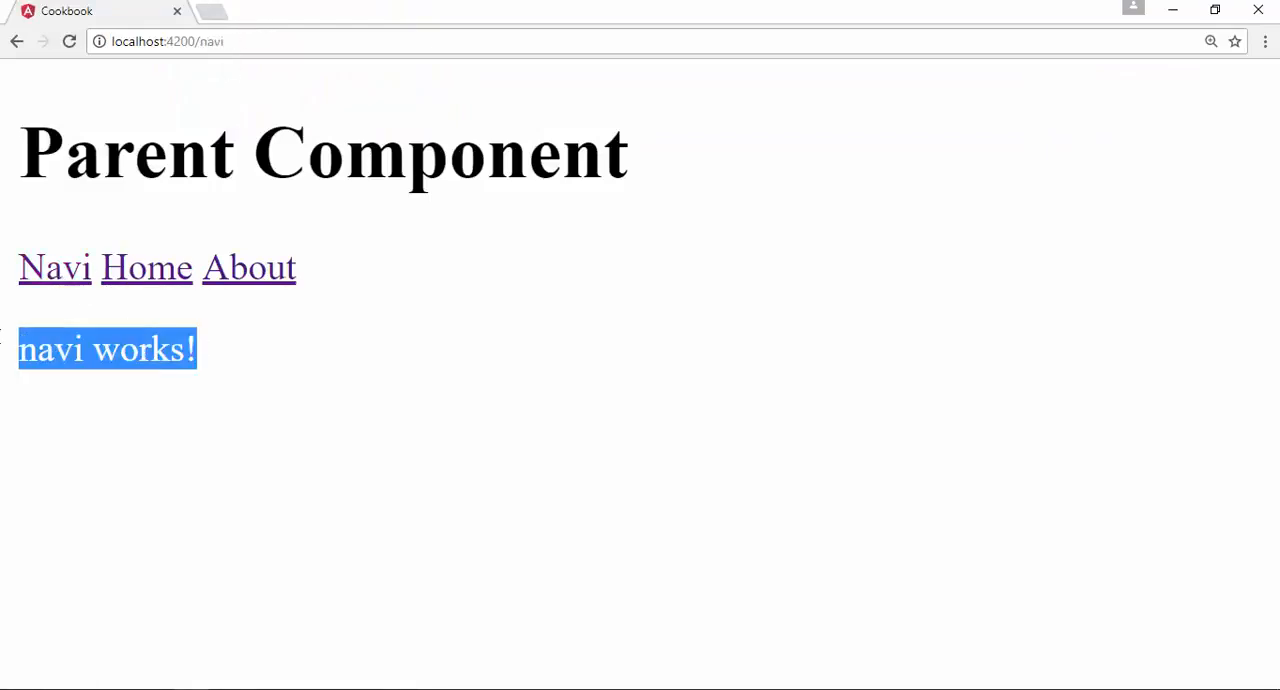
click(146, 268)
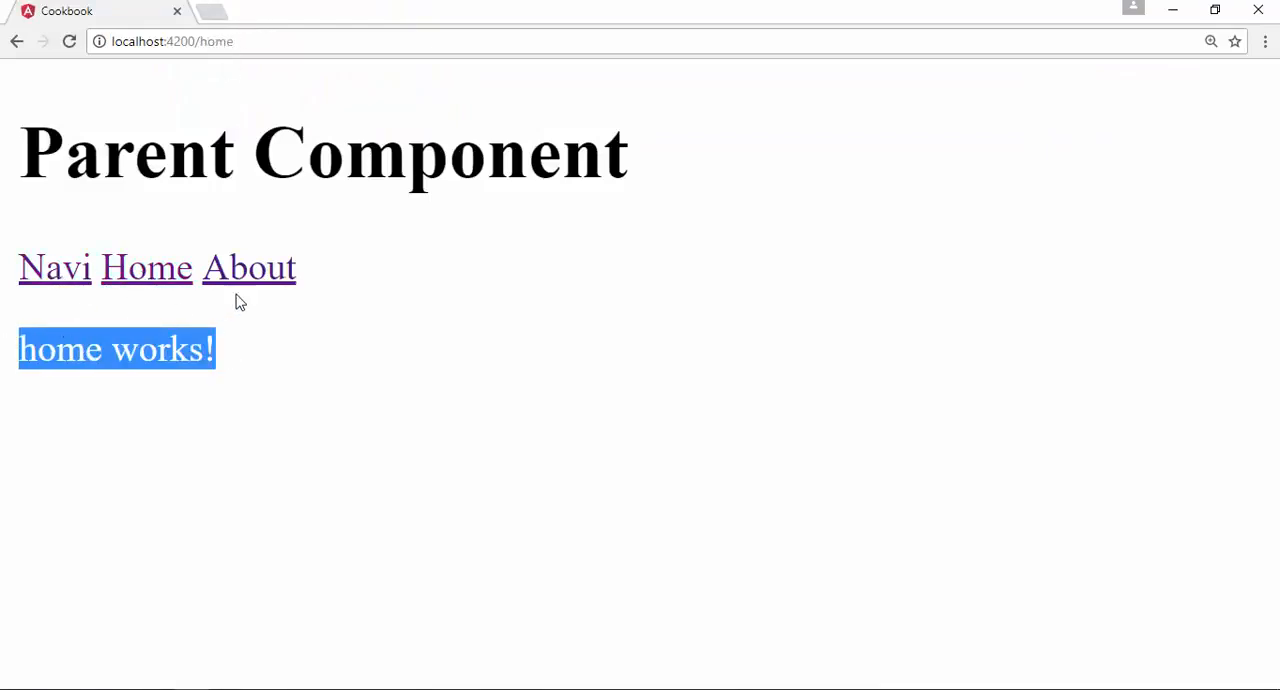
click(248, 268)
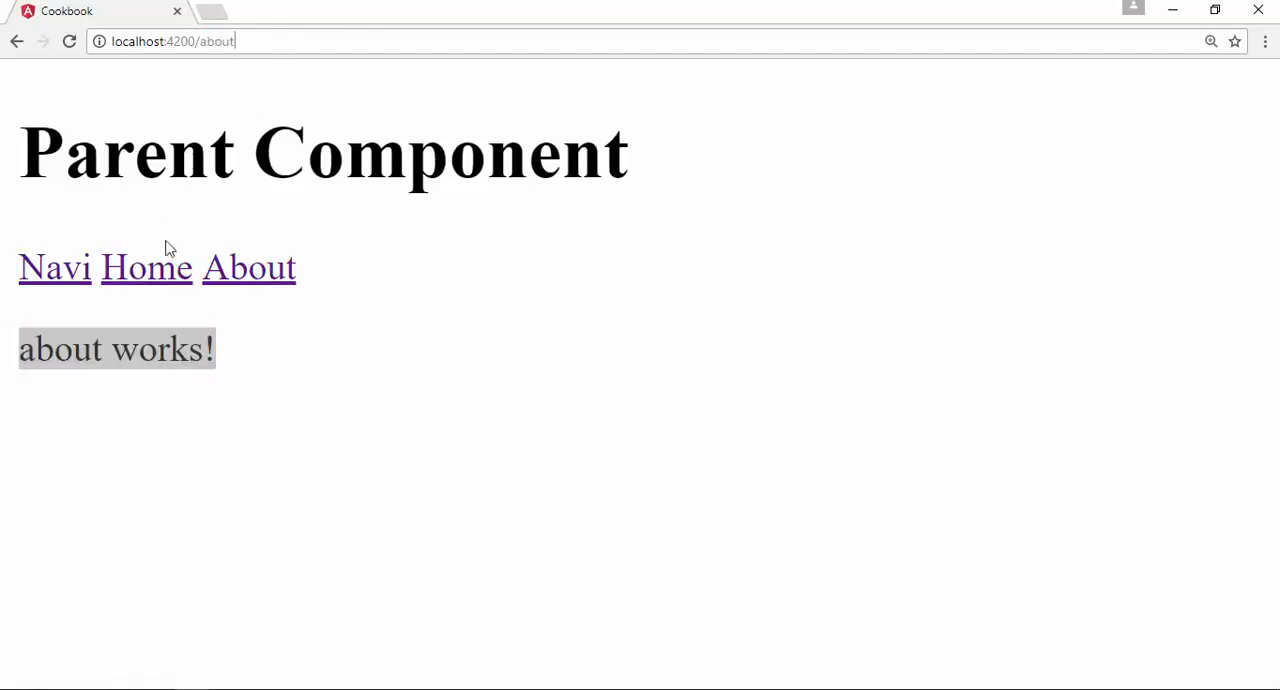
click(146, 268)
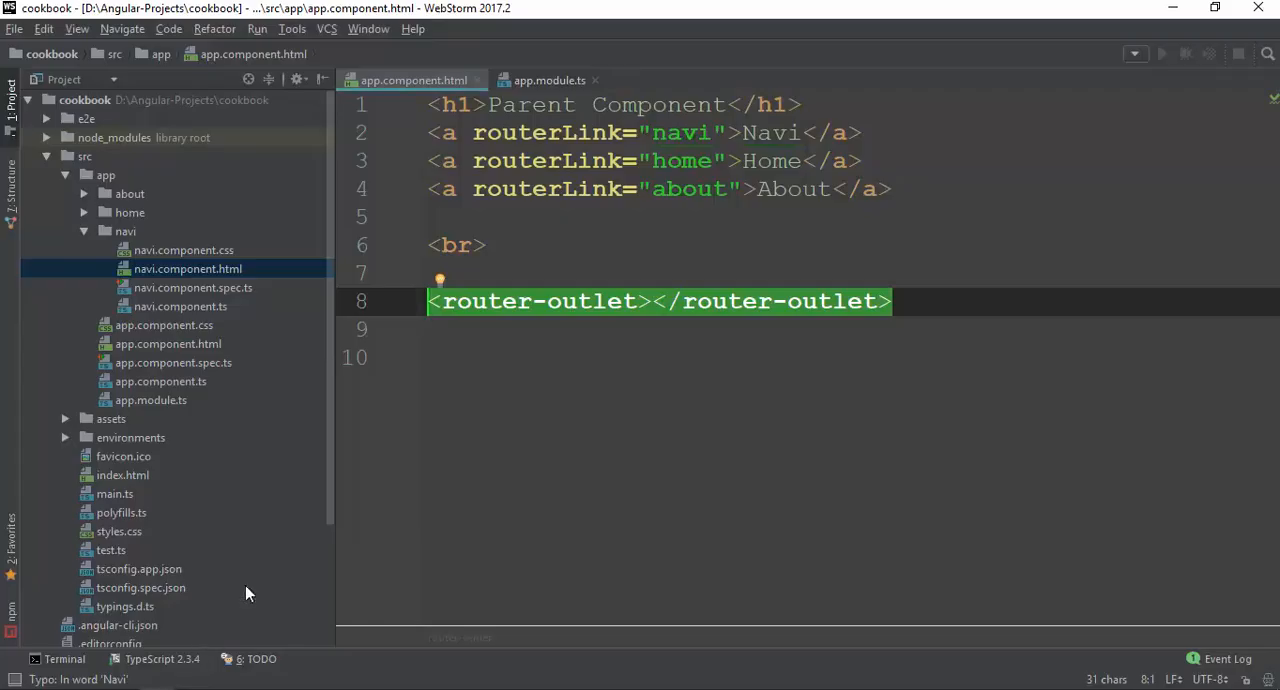
- Review the navi, home and about routes in app.module.ts against the parent template
click(548, 80)
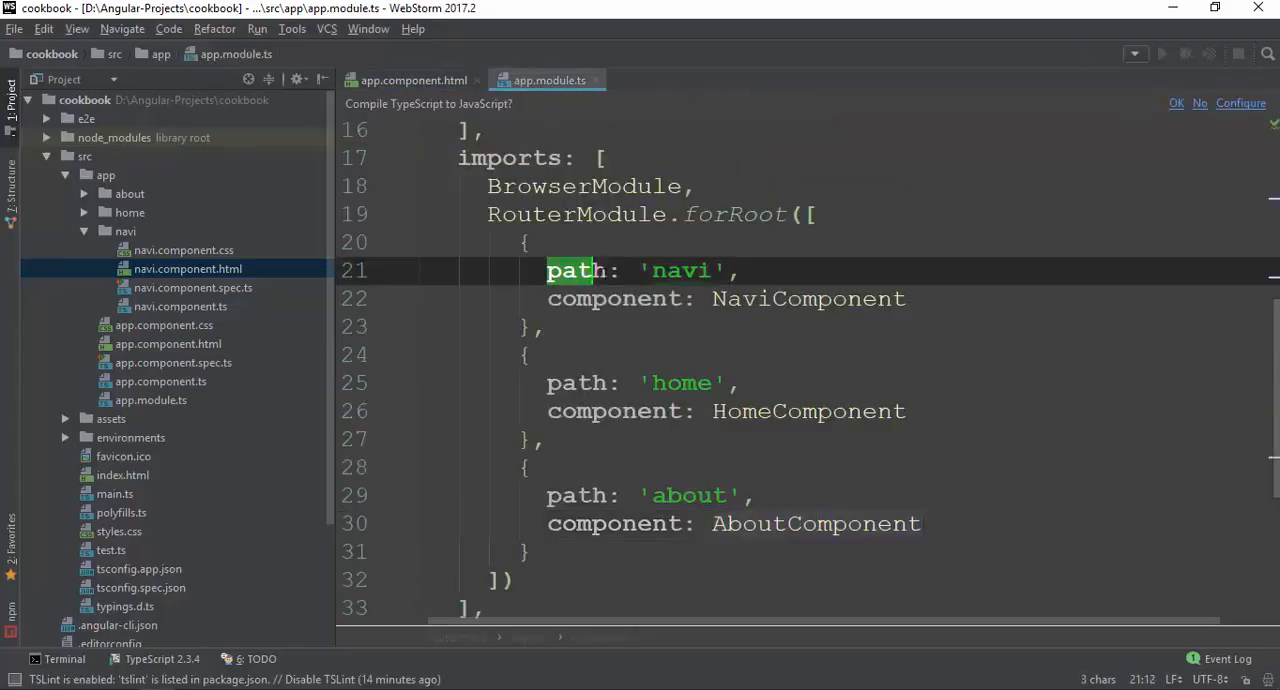
click(680, 384)
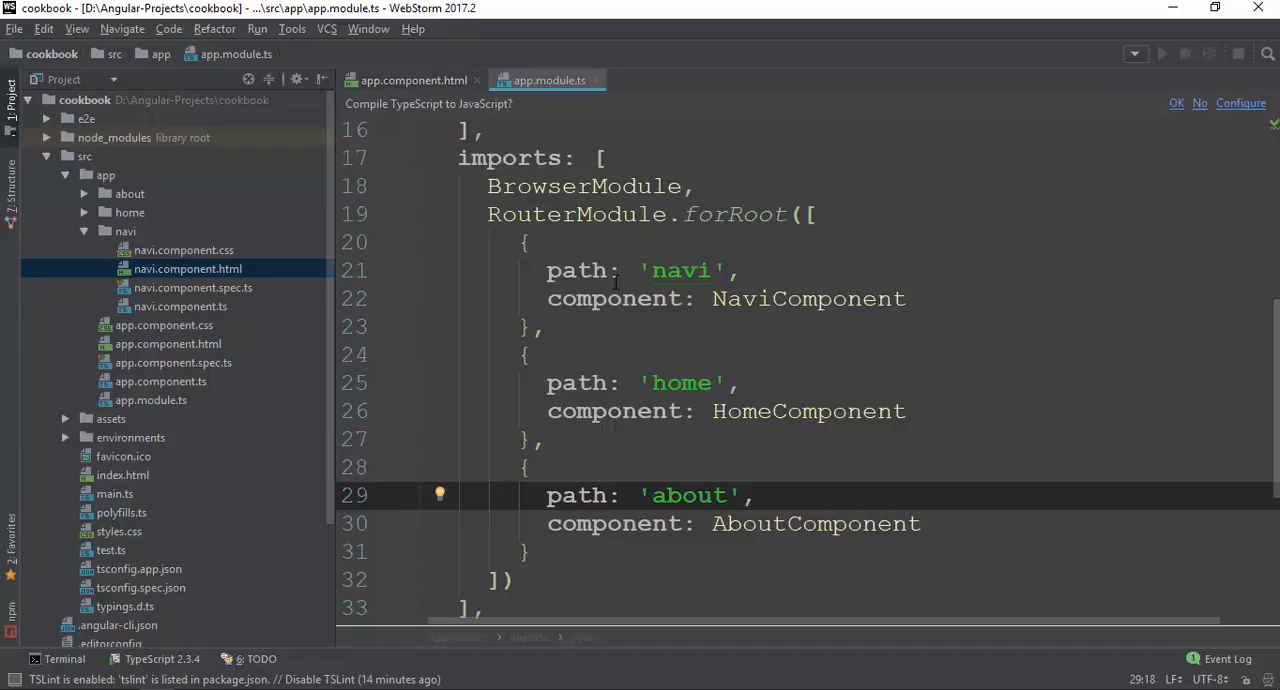
click(412, 80)
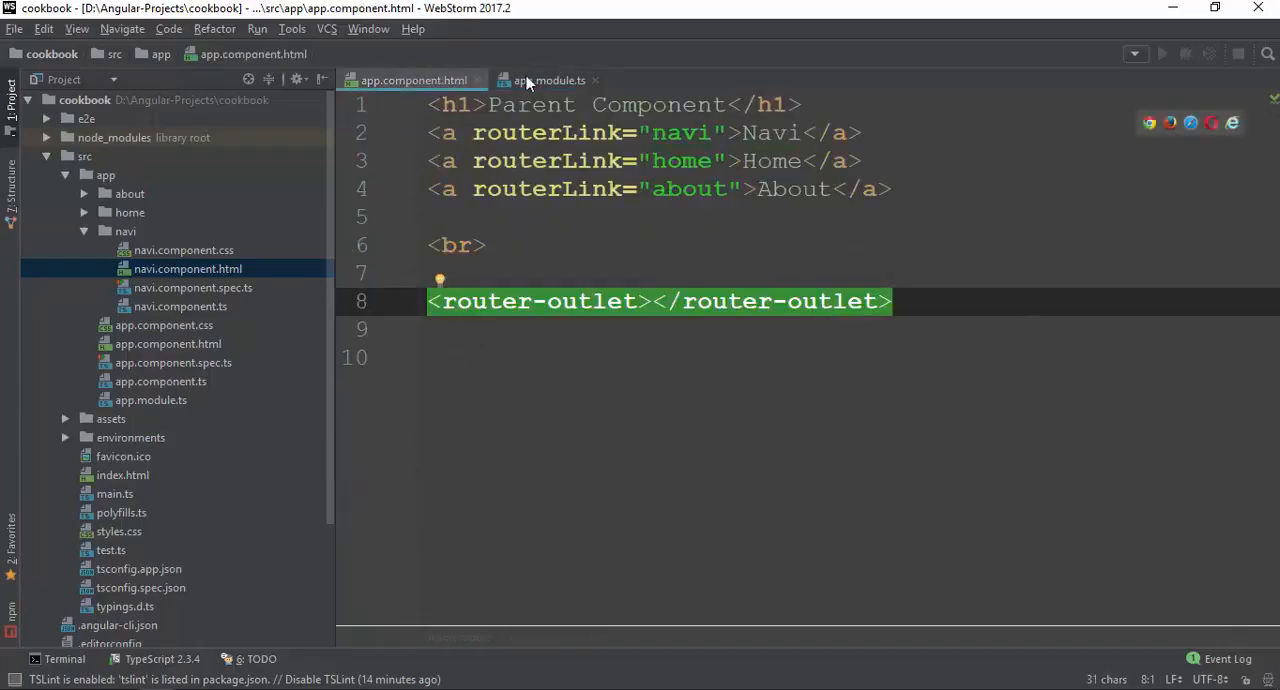
click(548, 80)
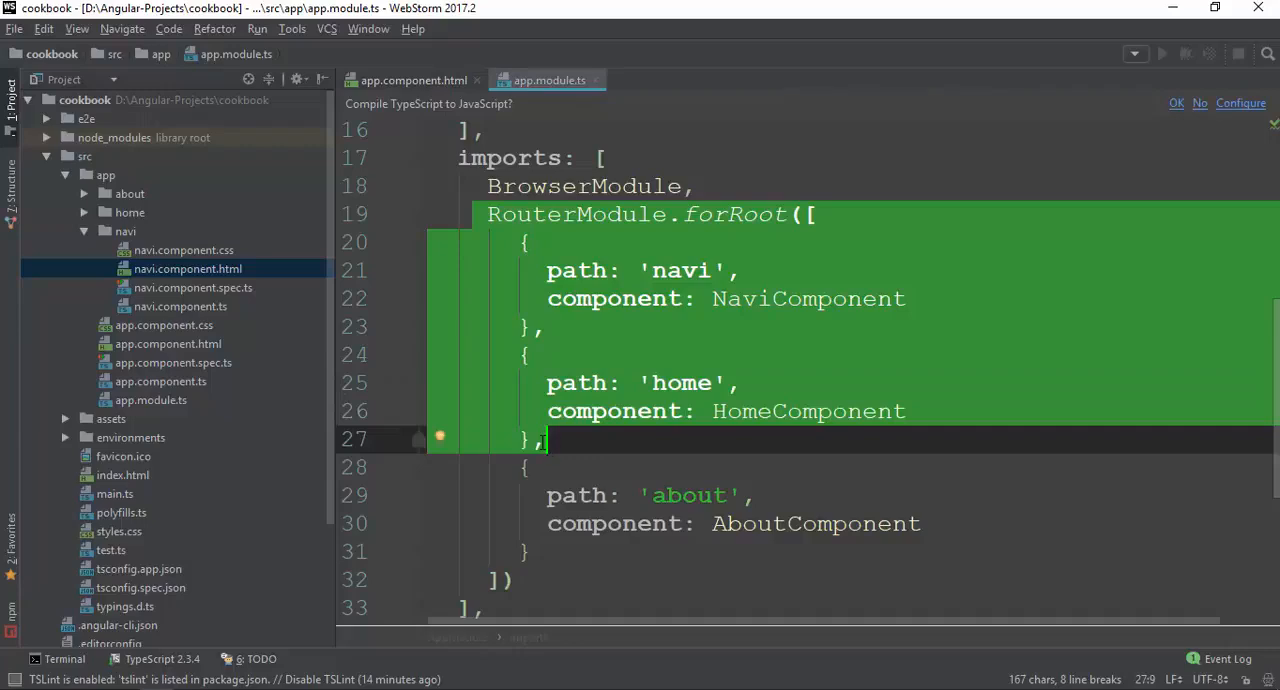
click(696, 186)
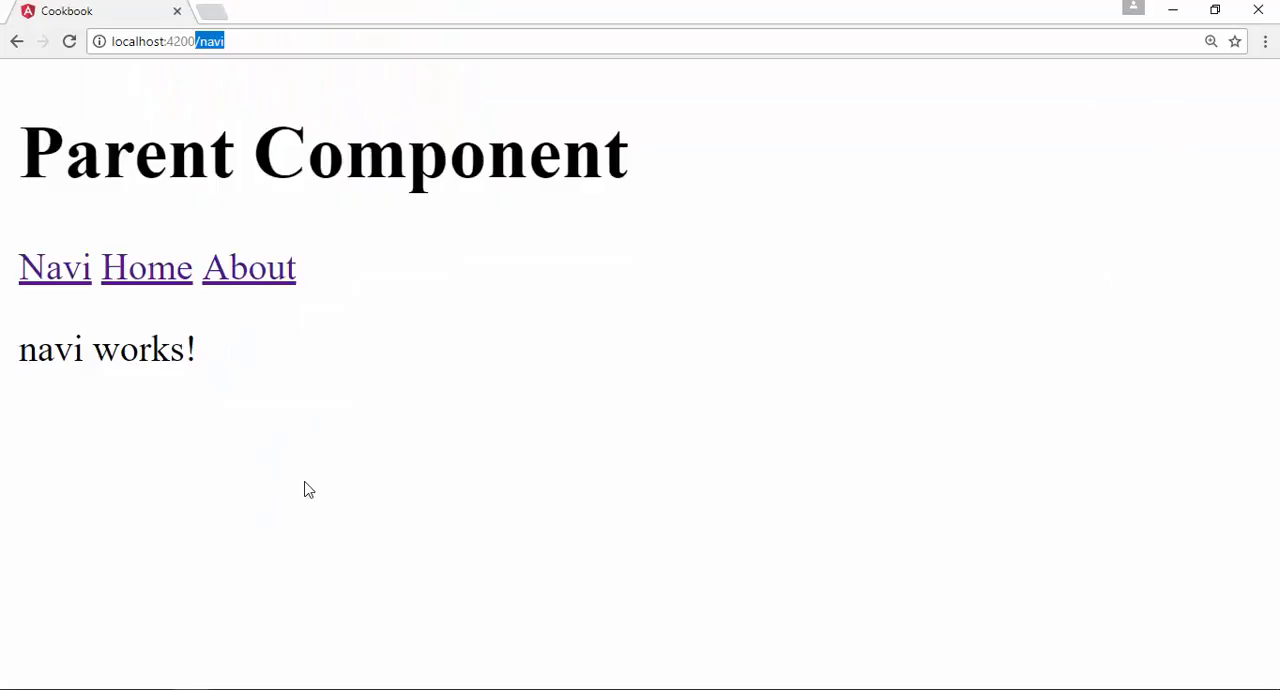
- In Chrome, follow Home then About so 'home works!' and 'about works!' render in the outlet
click(230, 40)
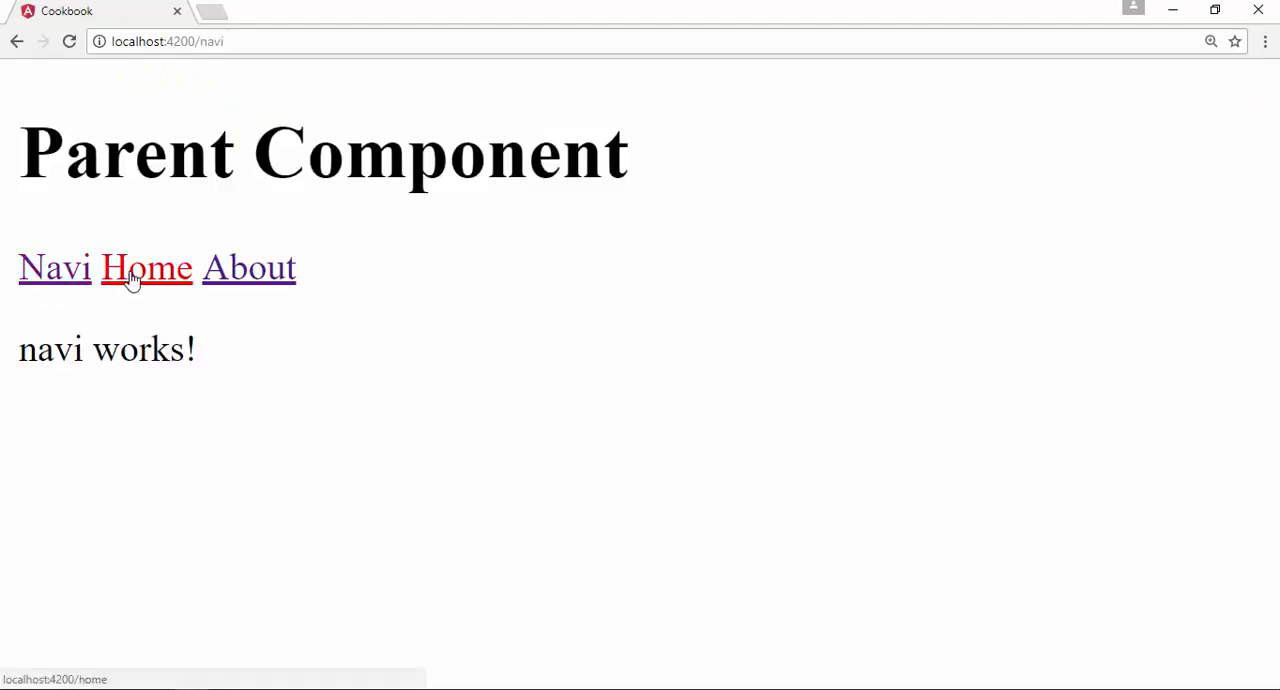
click(146, 268)
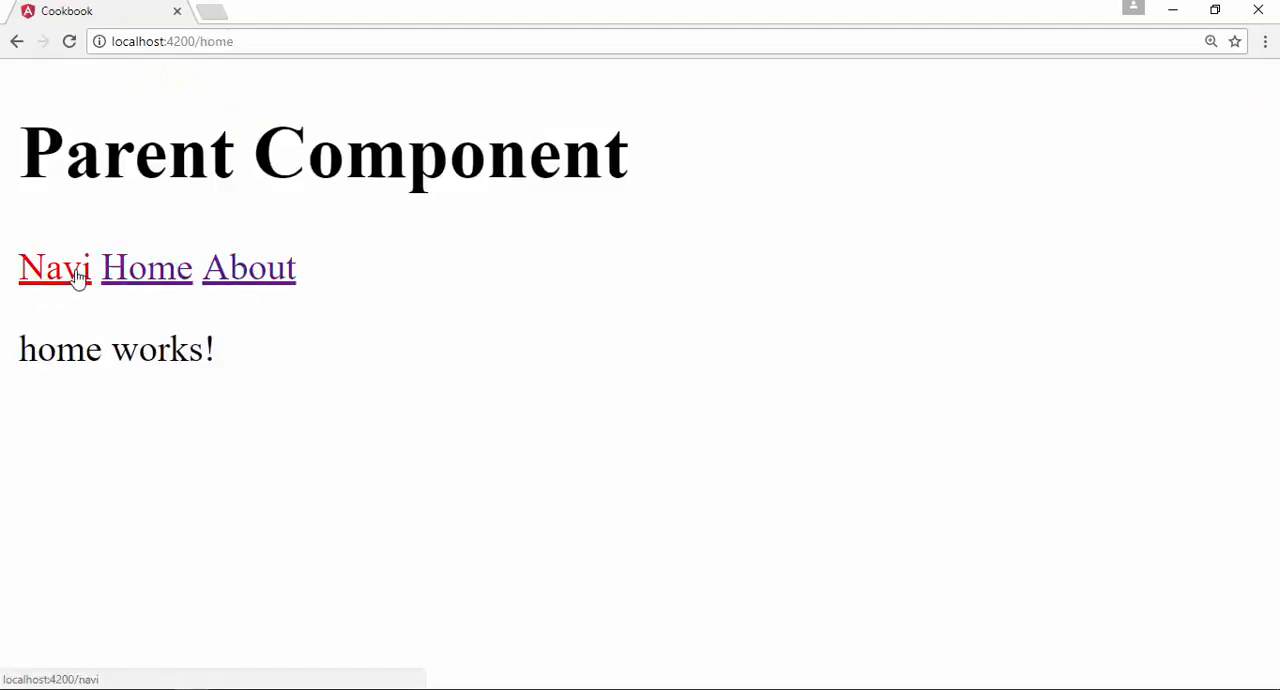
click(248, 268)
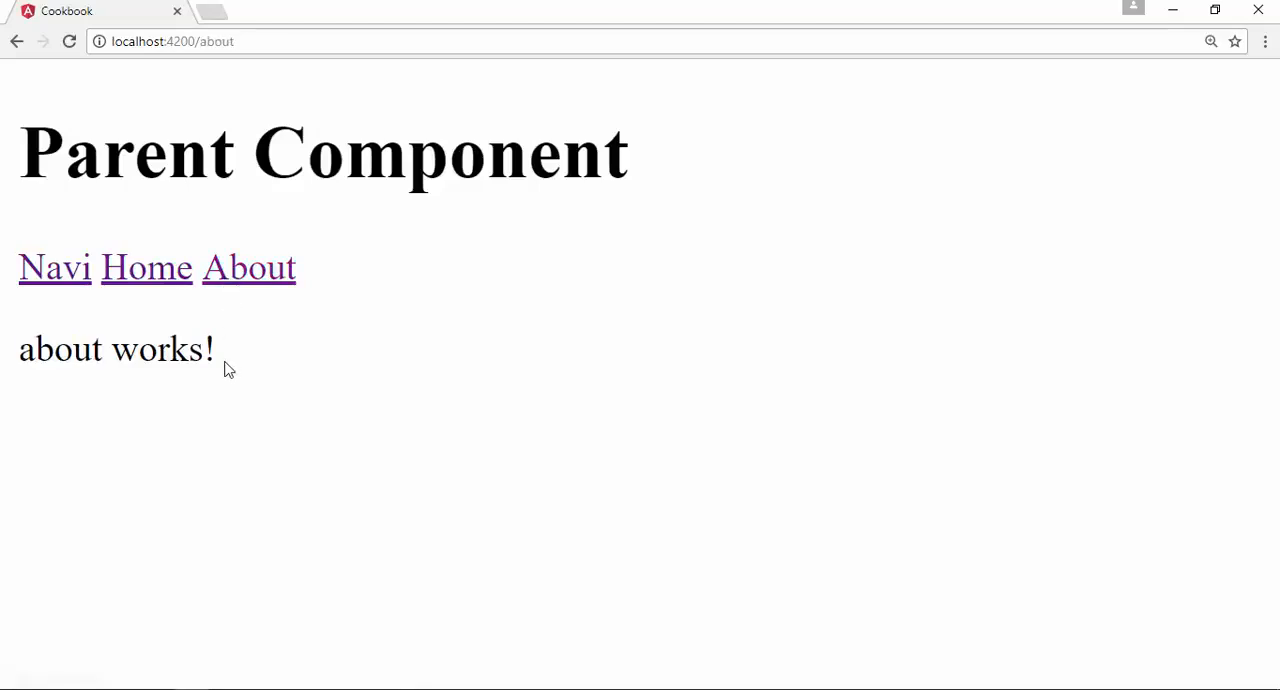
mouse_move(212, 370)
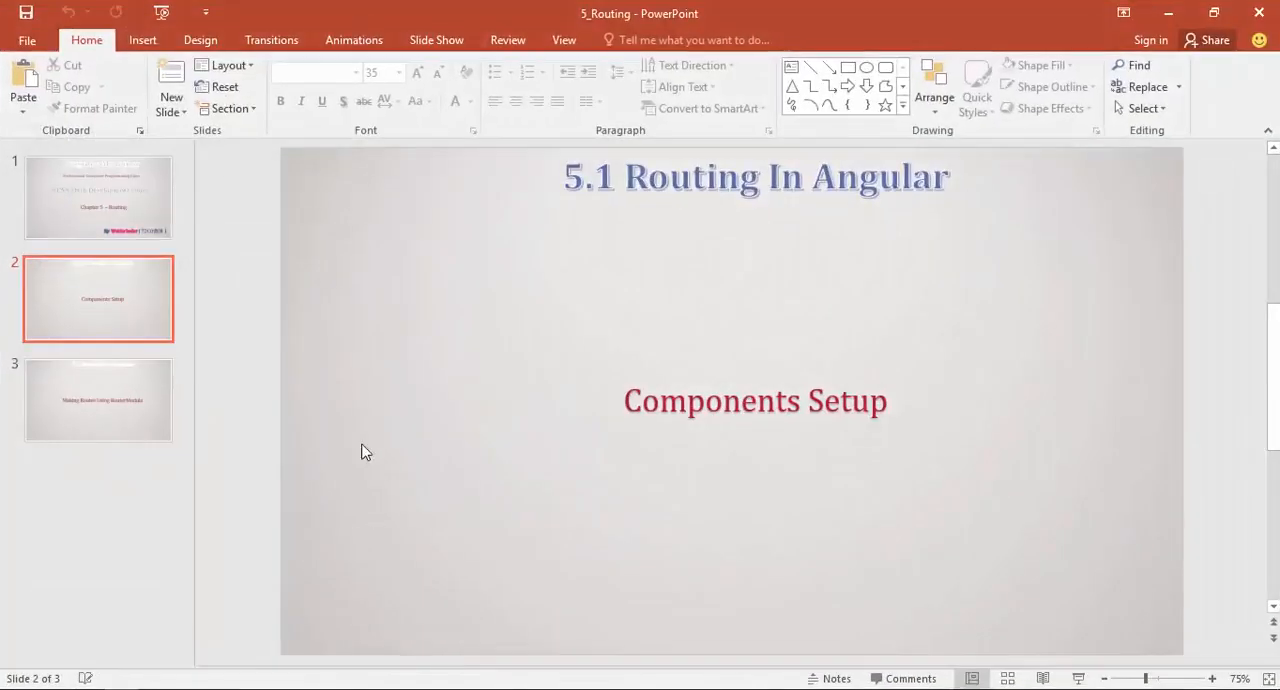
- Review the Making Routes Using RouterModule and Components Setup slides, then return to the app
click(98, 400)
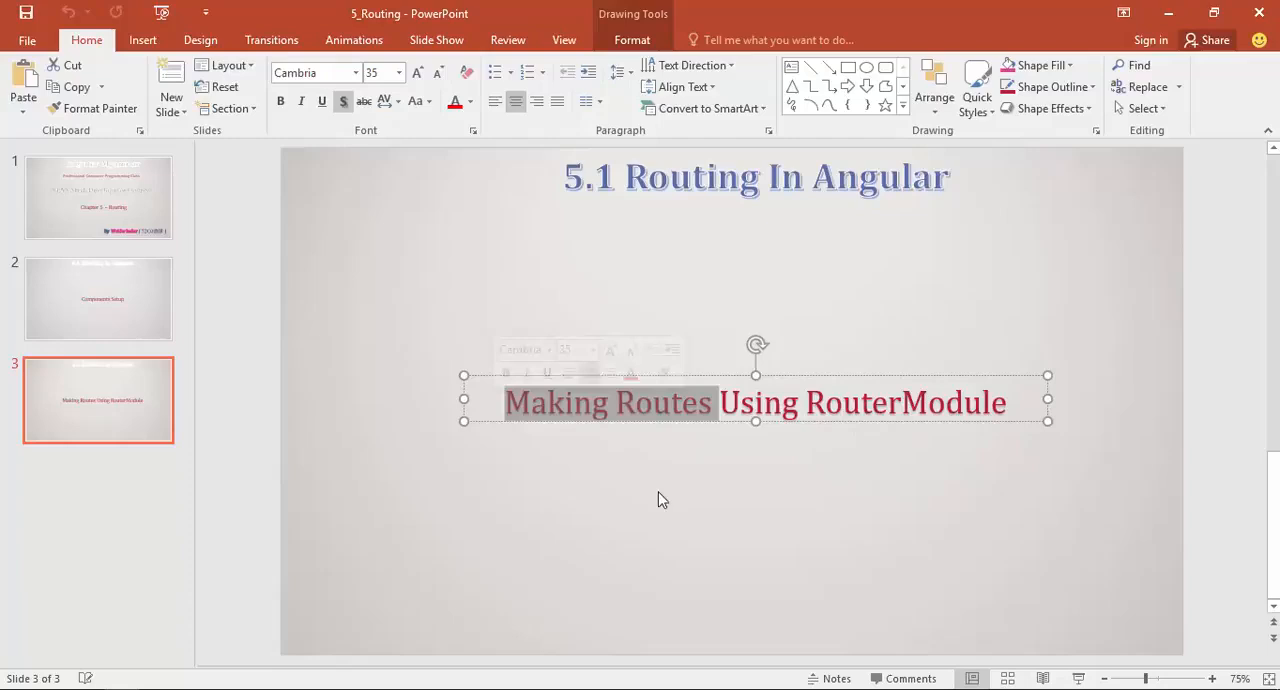
click(98, 298)
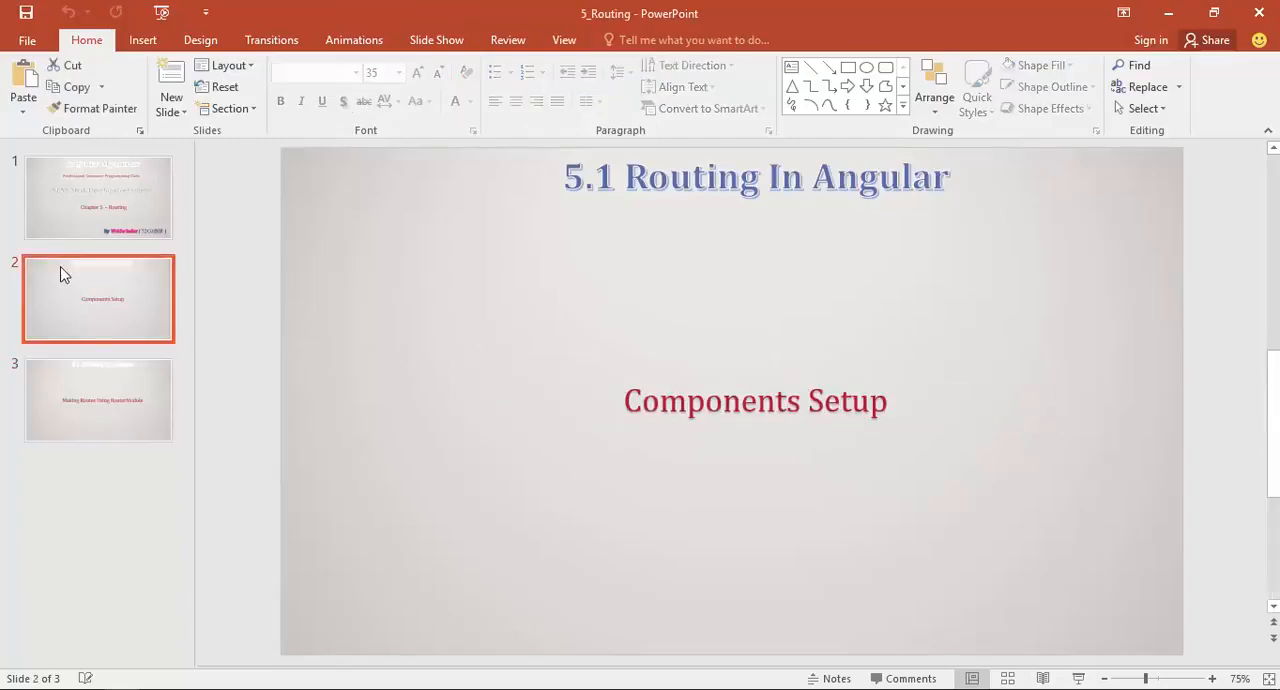
click(98, 400)
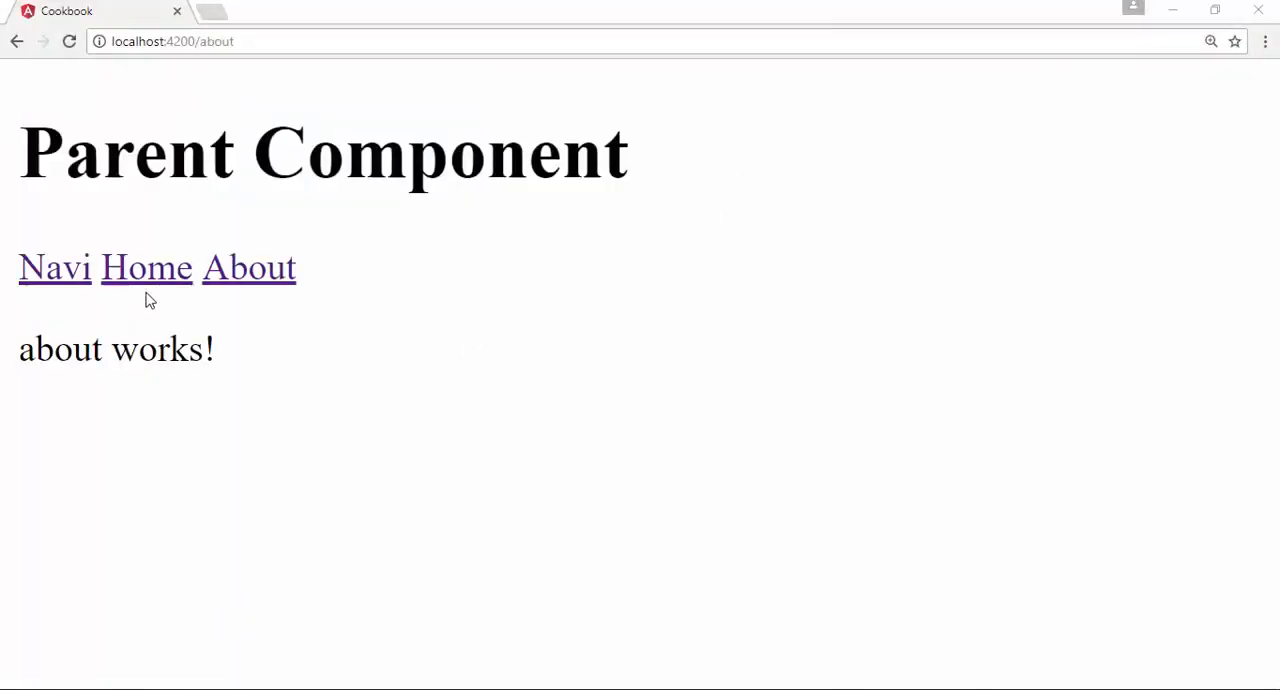
- Switch from the Cookbook app to app.module.ts with its component imports in WebStorm
click(146, 268)
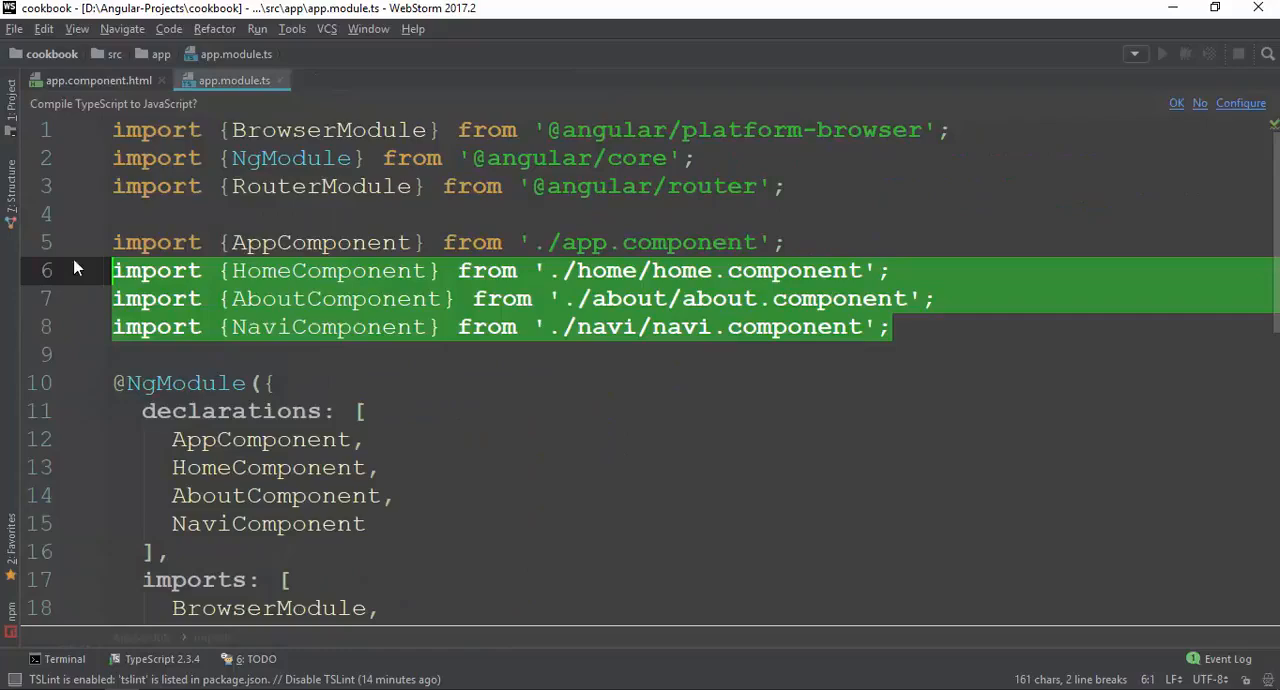
click(820, 328)
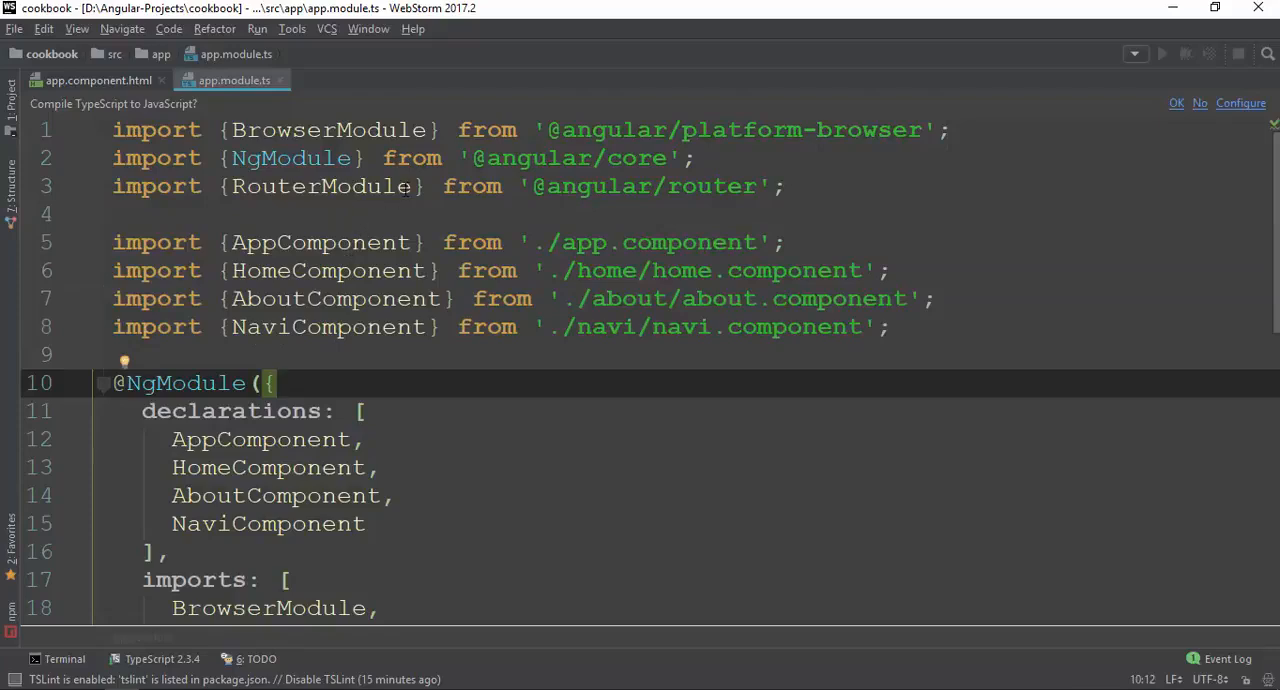
double_click(576, 186)
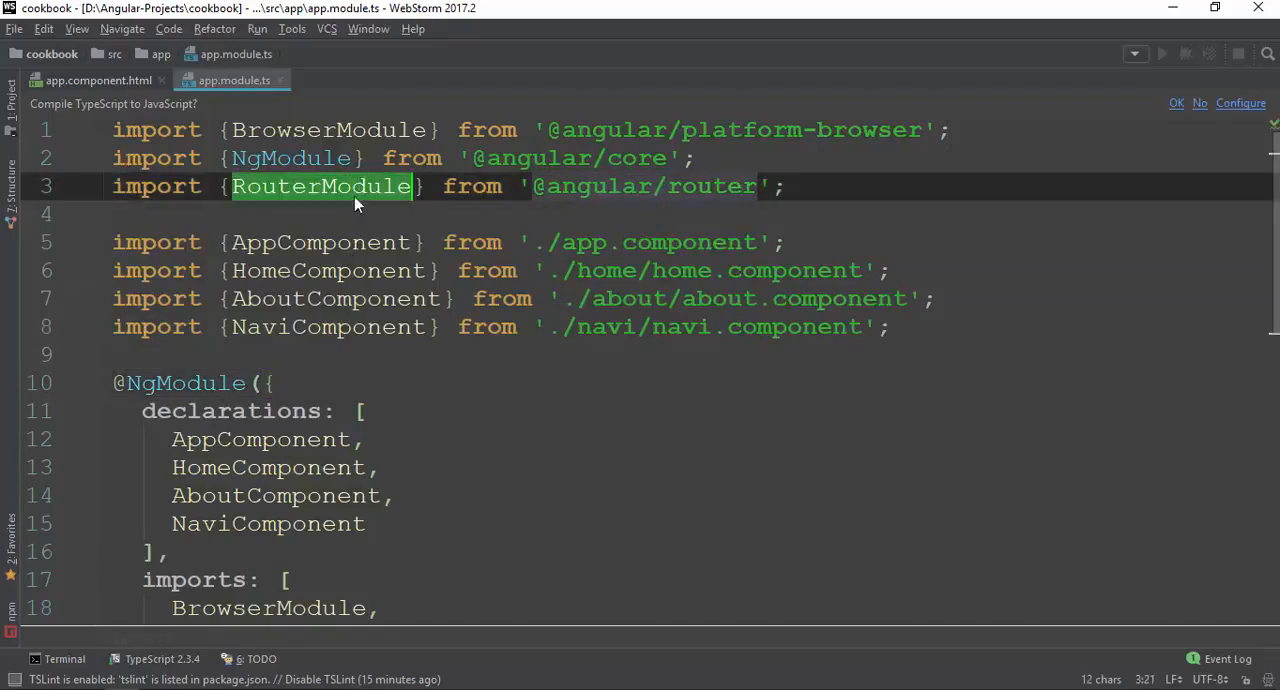
scroll(down, 3)
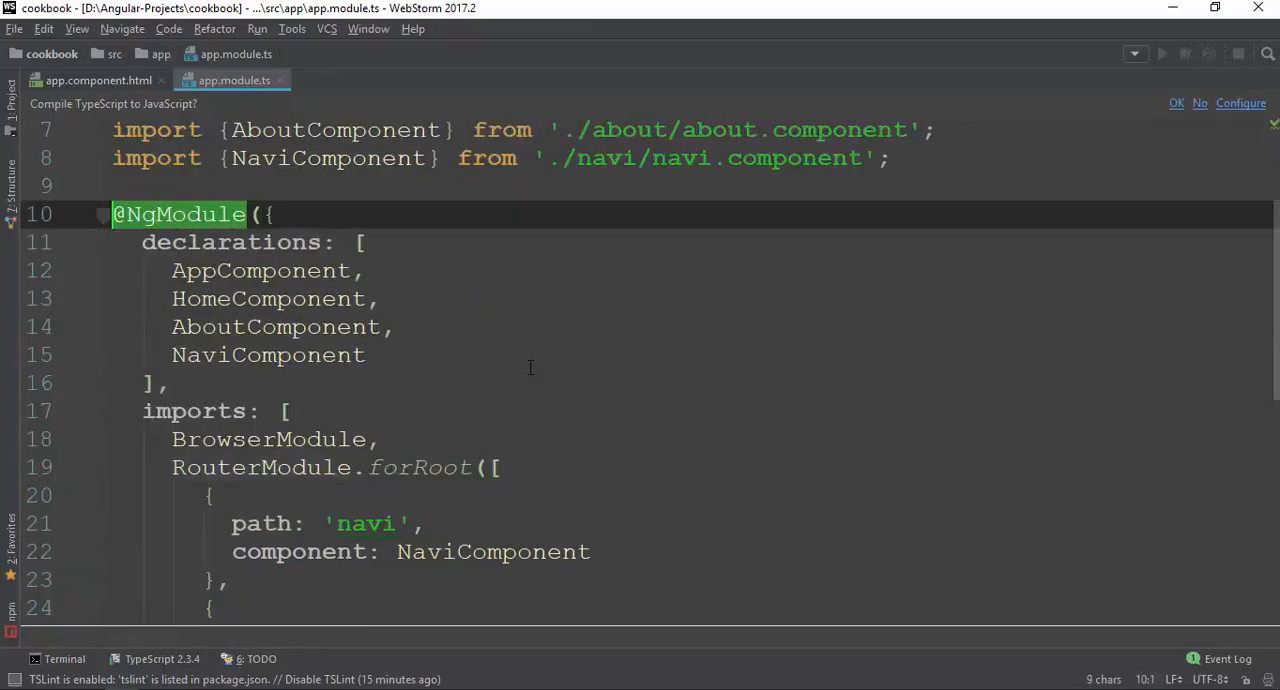
scroll(down, 3)
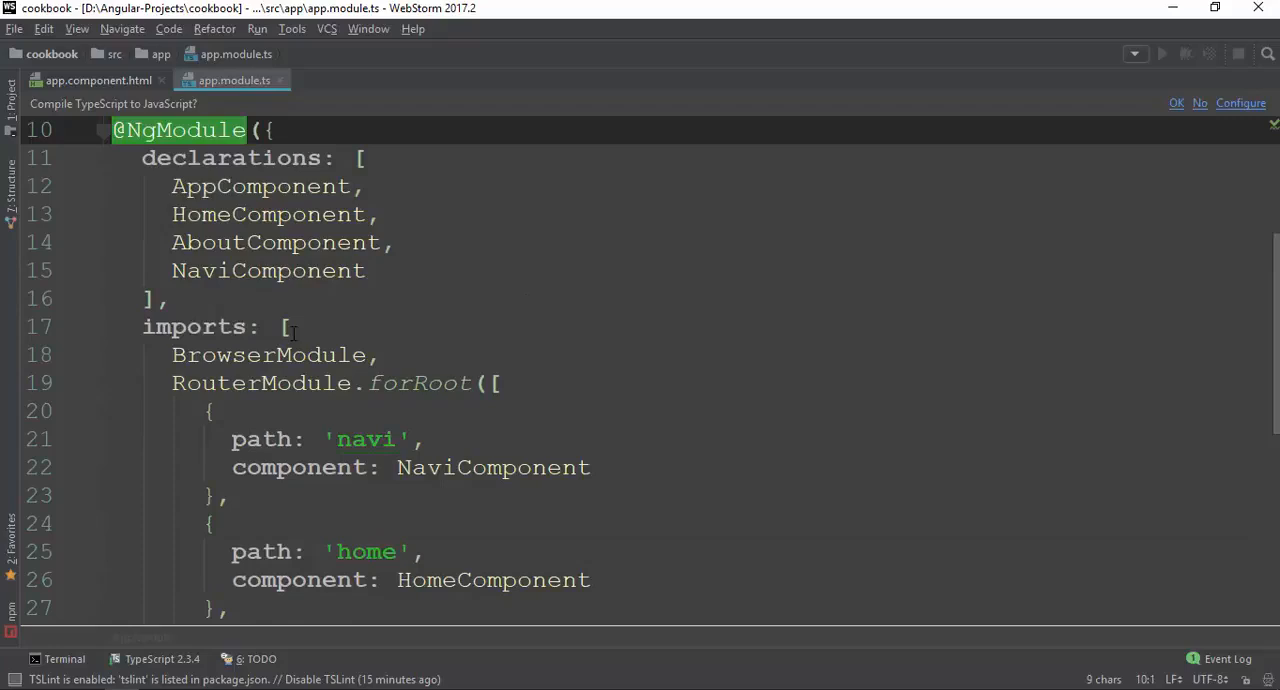
click(288, 328)
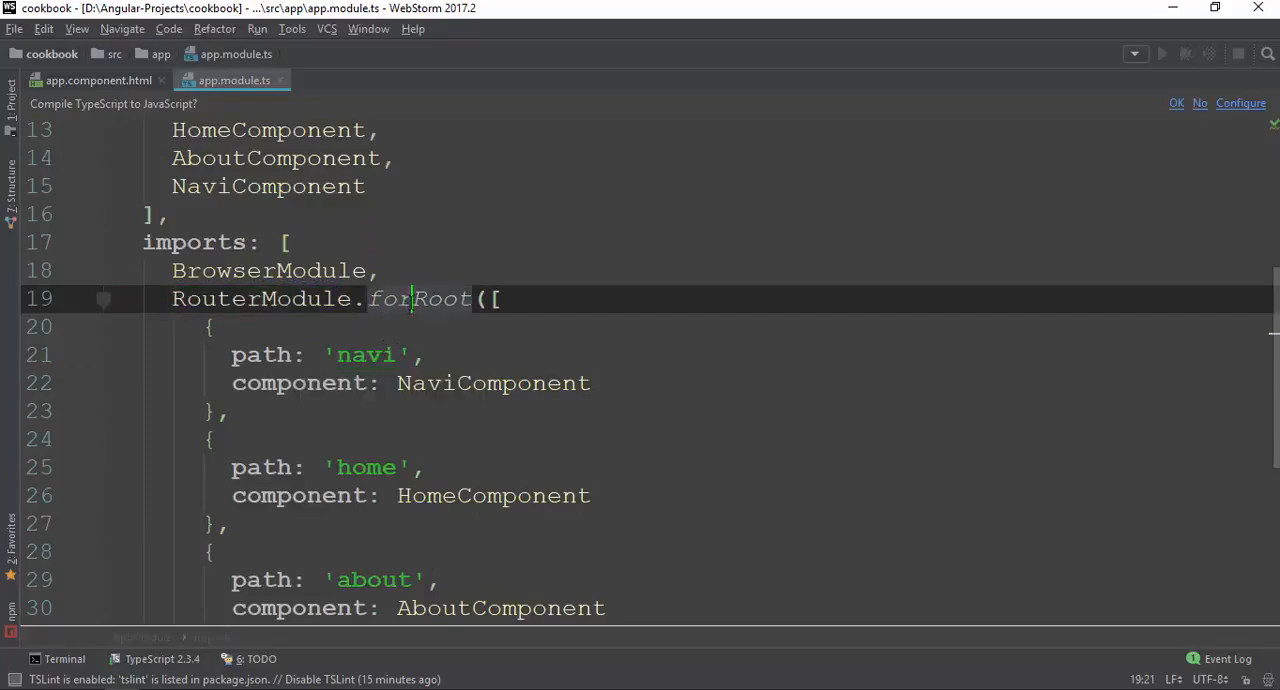
- Inspect the navi and home route entries, highlighting the home path and HomeComponent
click(230, 354)
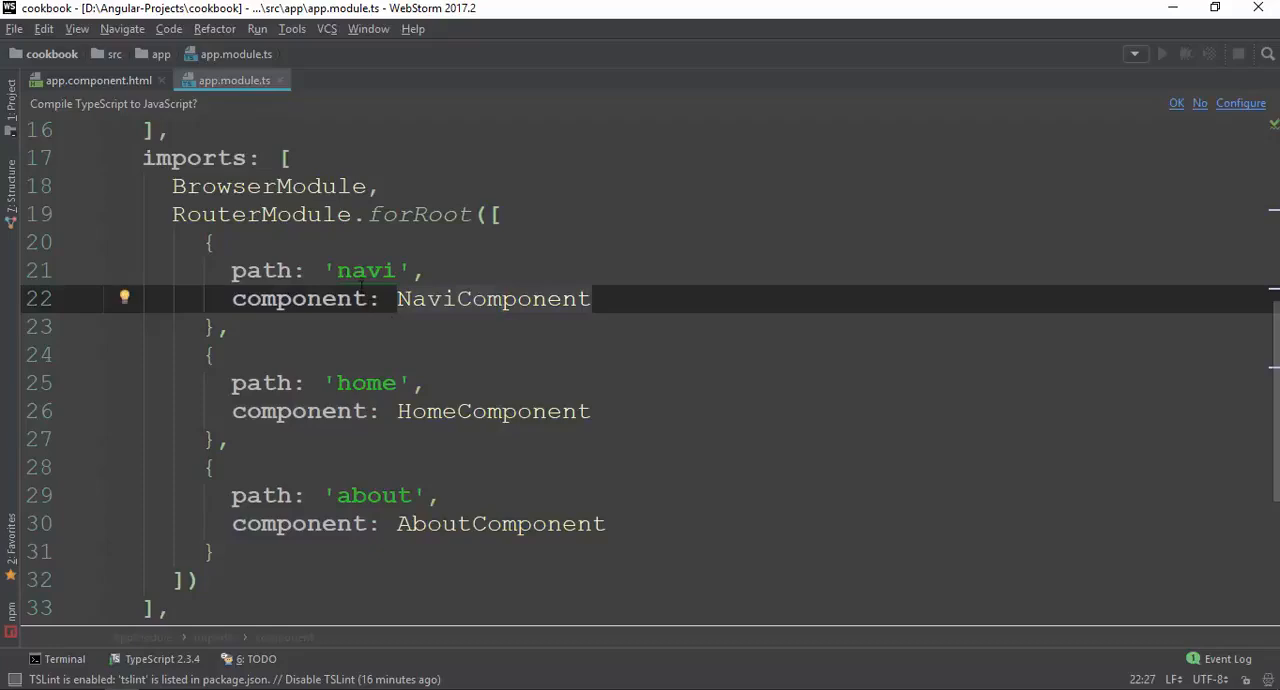
double_click(492, 298)
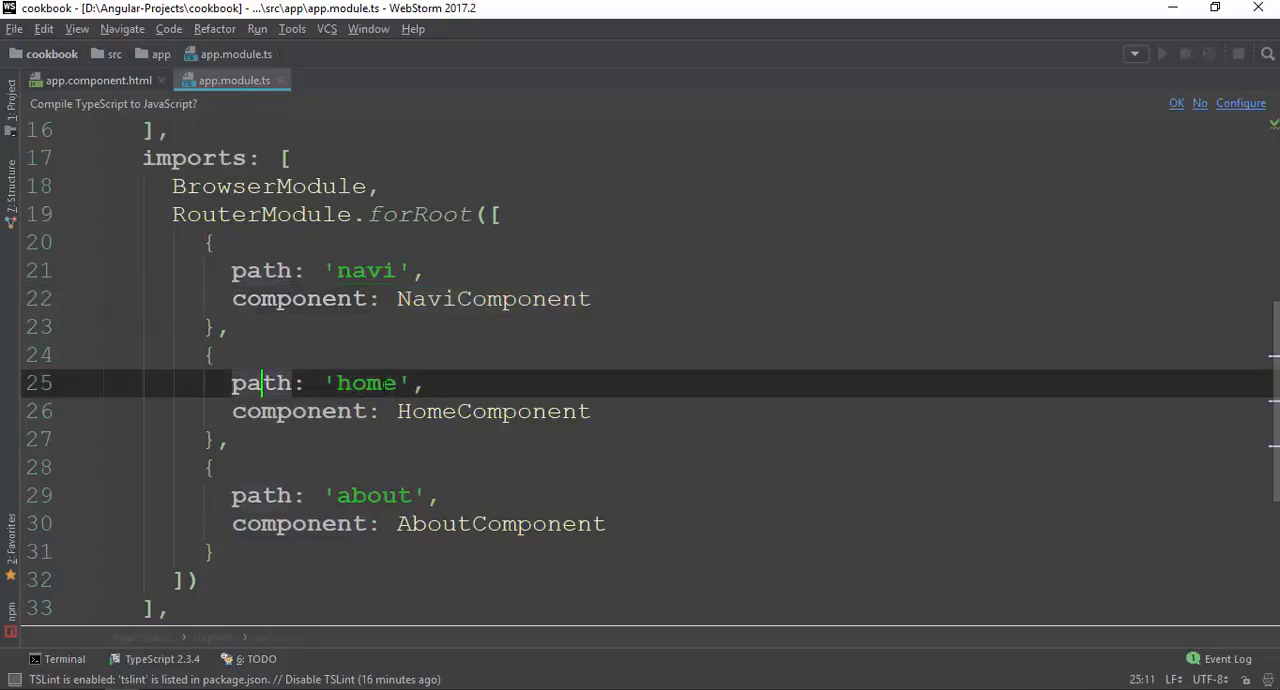
double_click(492, 412)
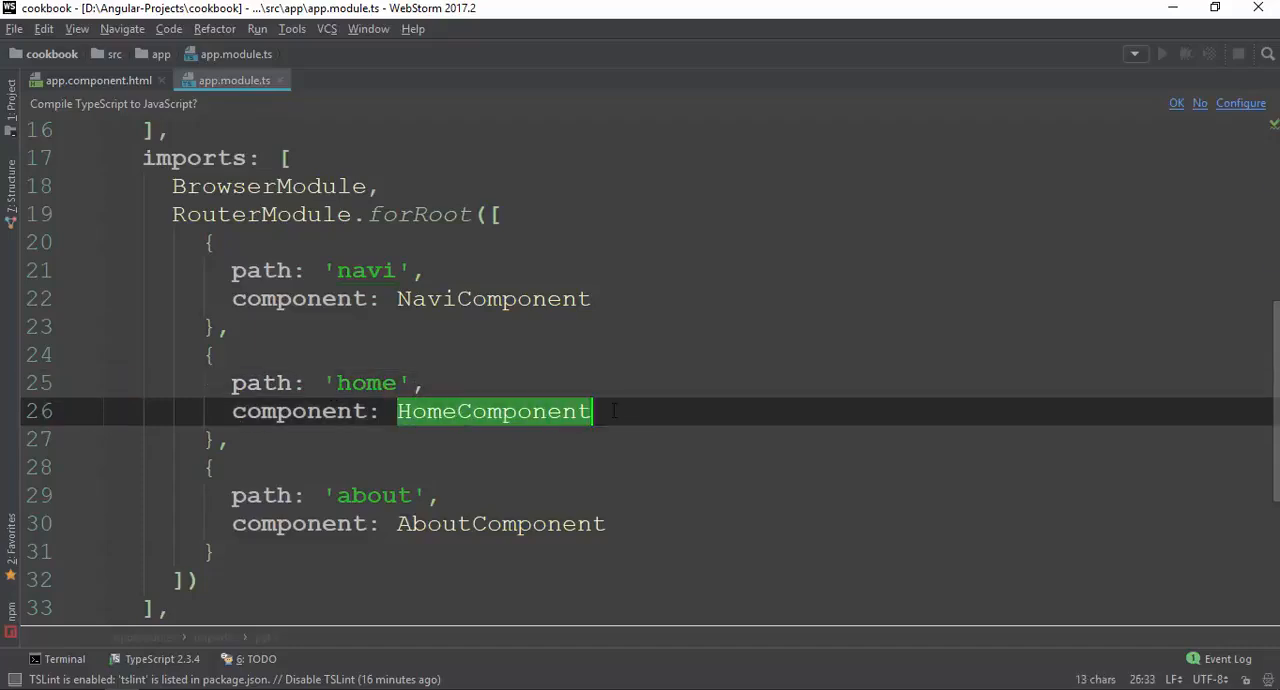
scroll(down, 3)
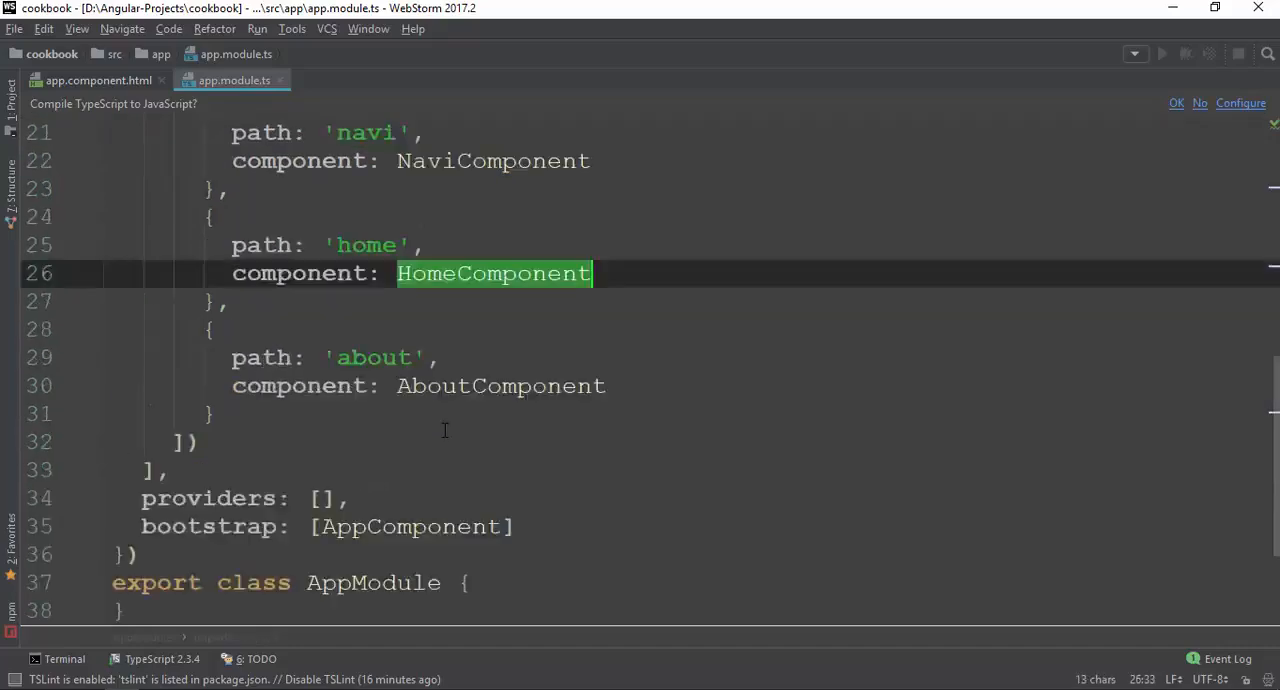
- Return to app.component.html and point at the About routerLink anchor
click(98, 80)
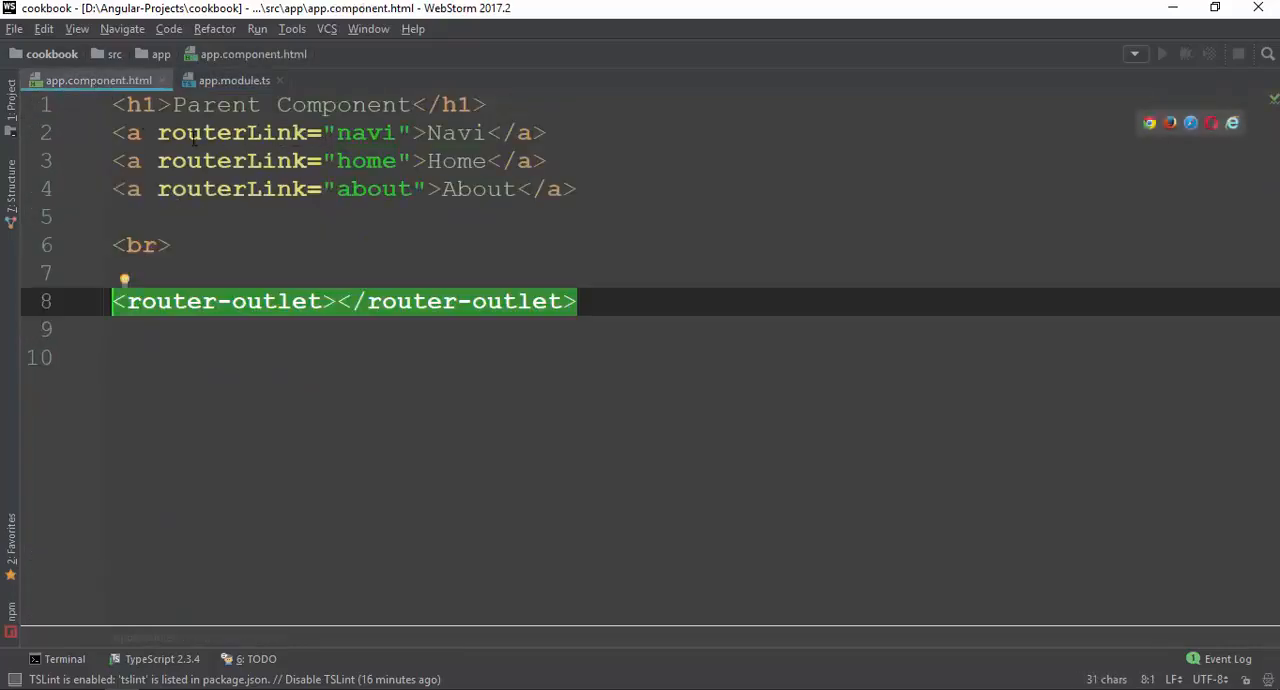
click(232, 188)
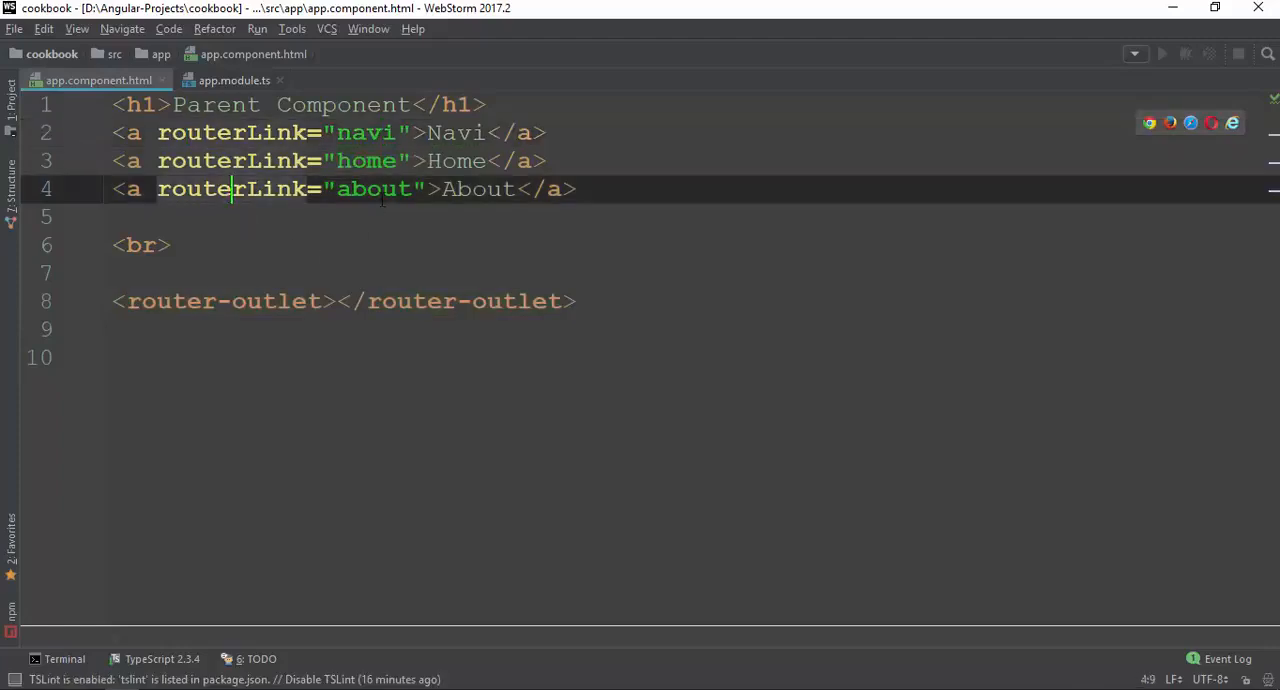